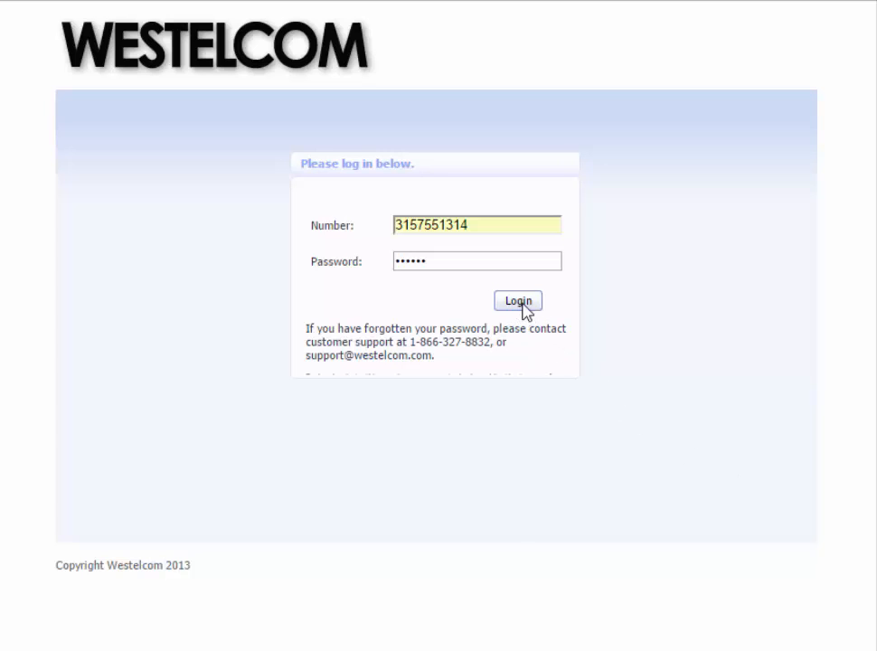
Step: Log in to the CommPortal administration portal to reach the Lines in Department list
left_click(518, 300)
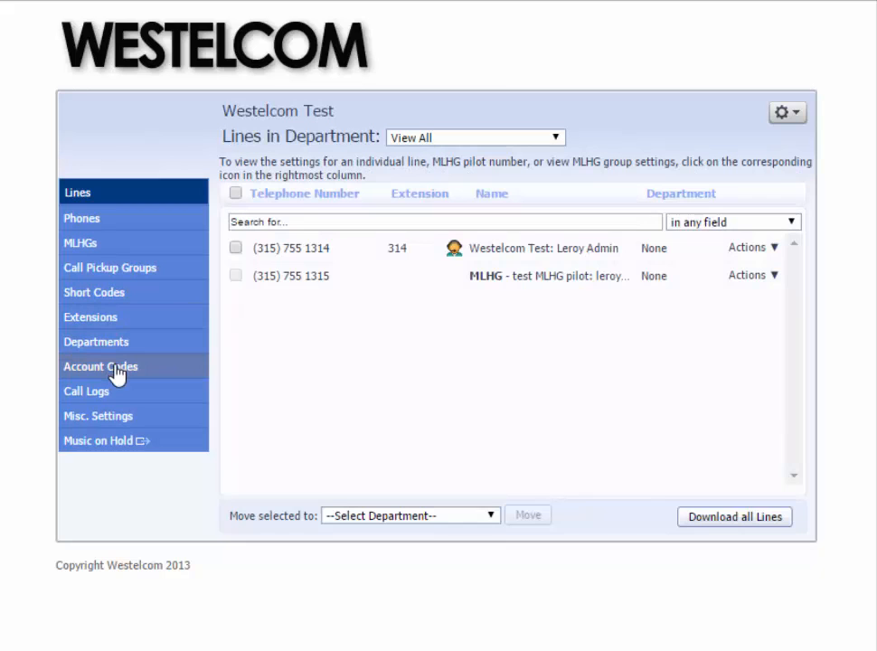
Step: Go to the Call Logs report page and place the cursor in the start date field
left_click(86, 391)
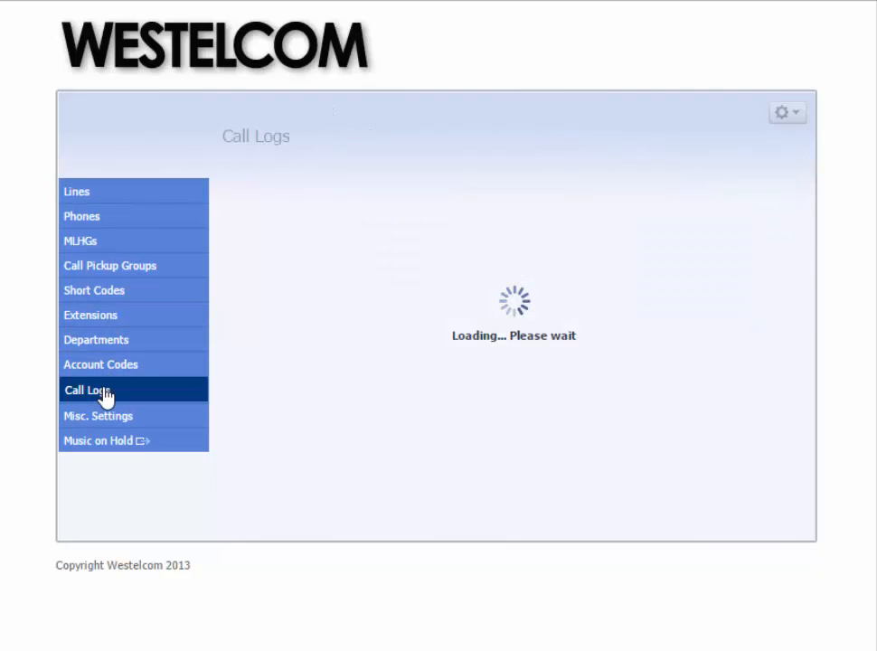
left_click(87, 390)
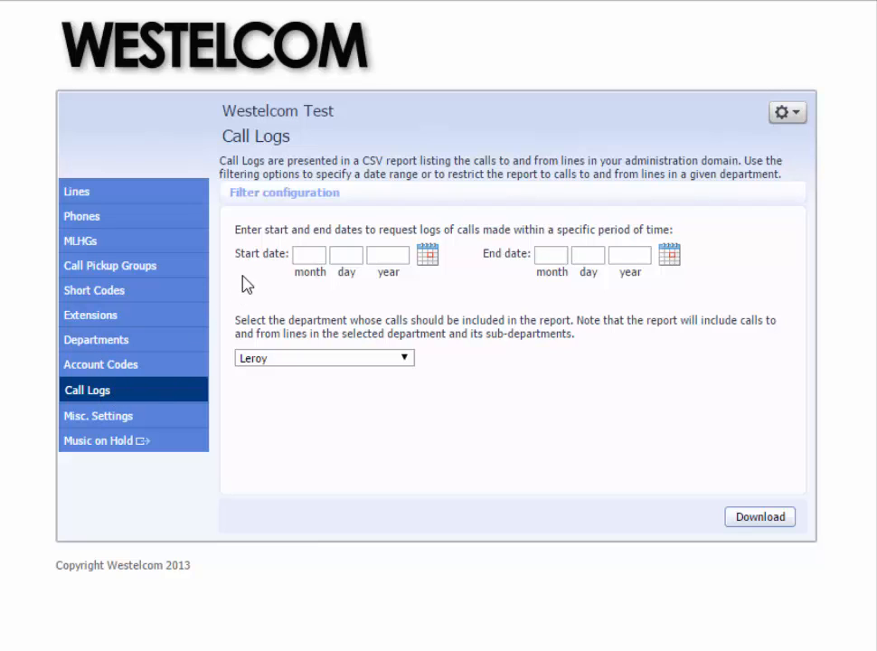
mouse_move(525, 264)
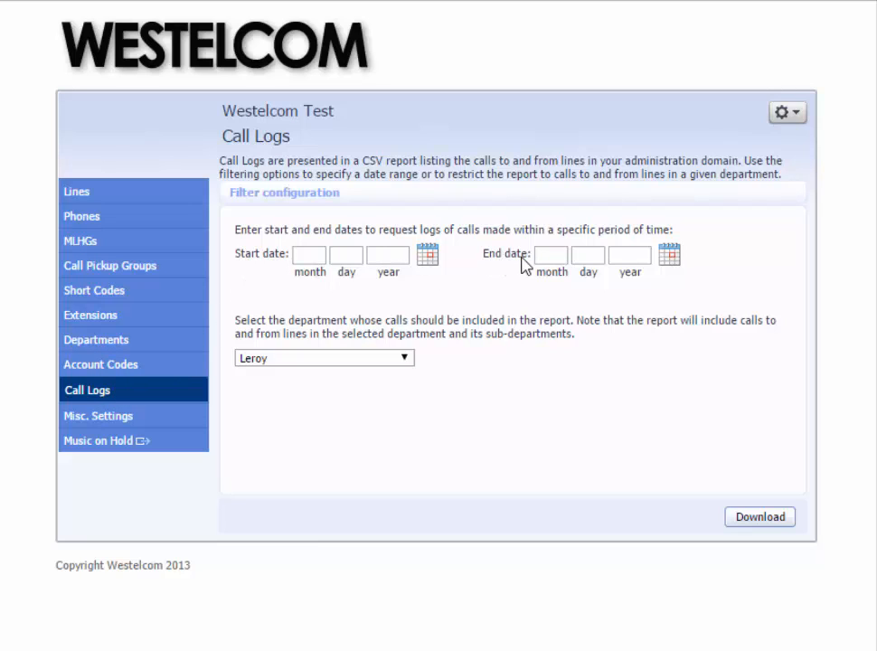
mouse_move(304, 369)
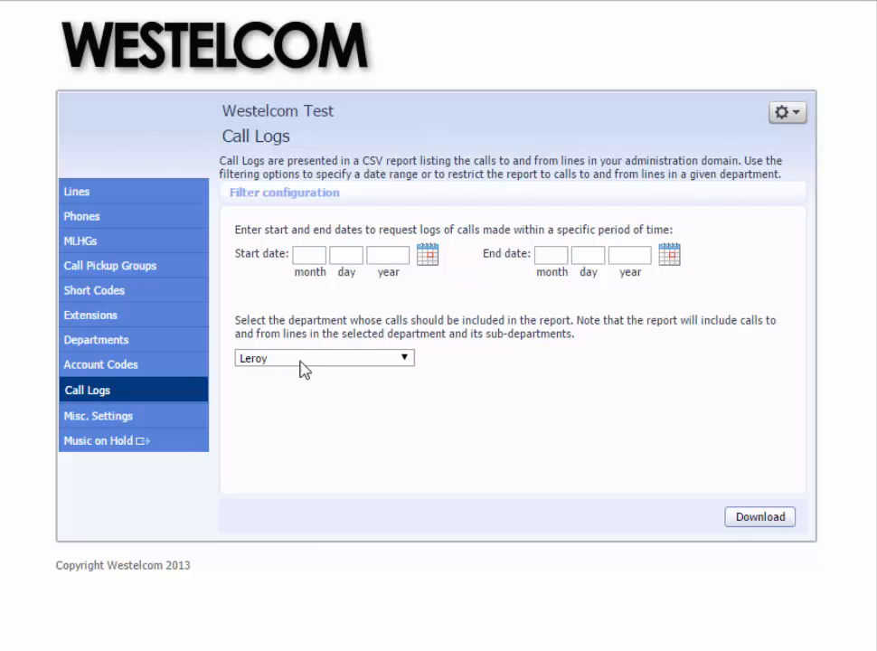
left_click(322, 358)
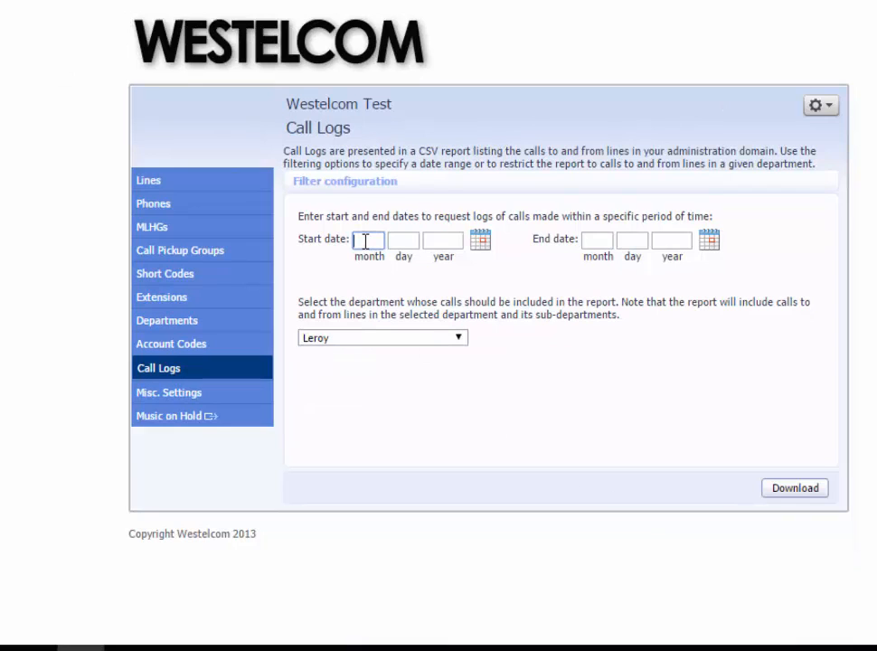
Step: Enter start date 11/24/2016 and end date 11/25/2016 for the Leroy department call log
type("11")
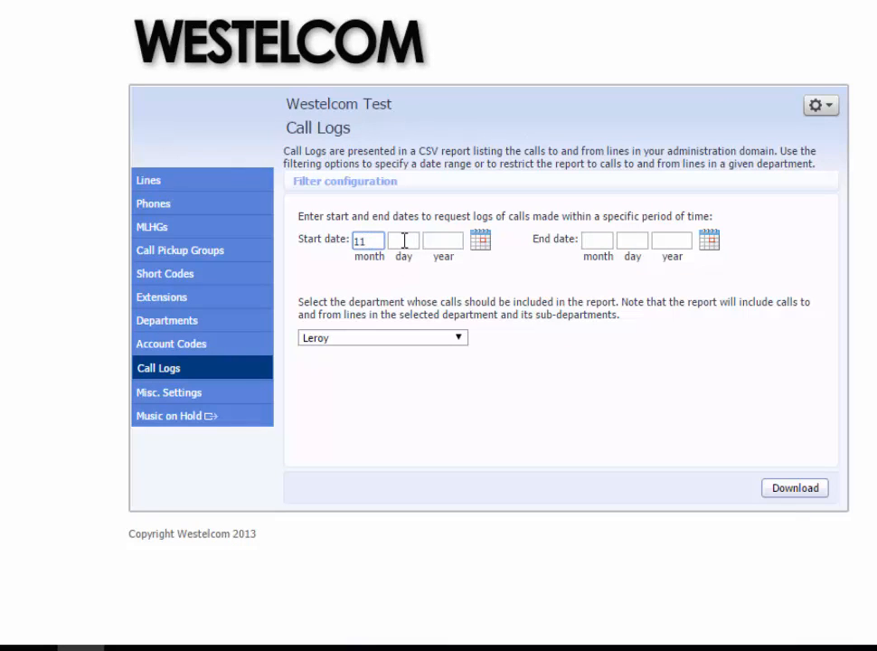
type("24")
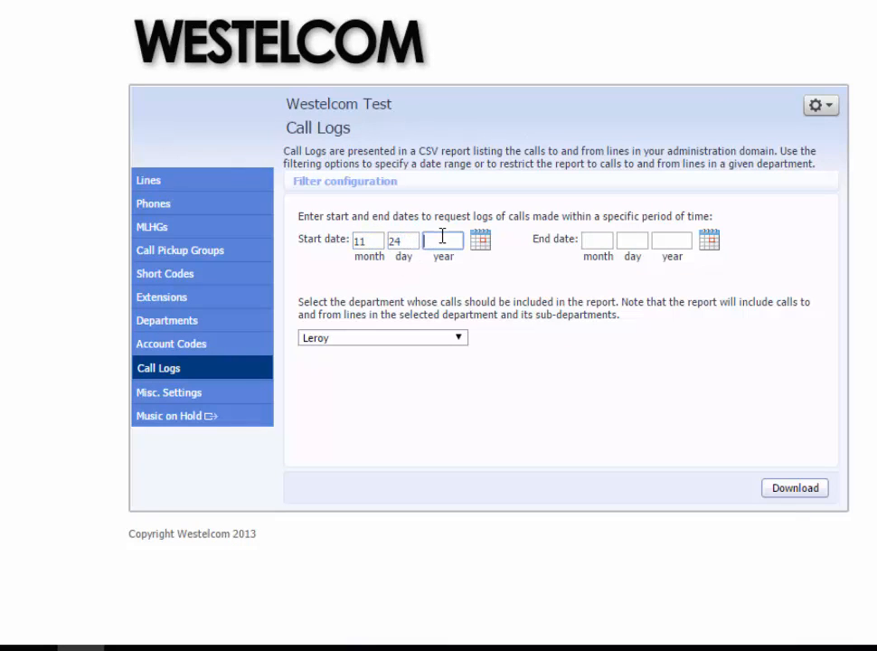
type("2016")
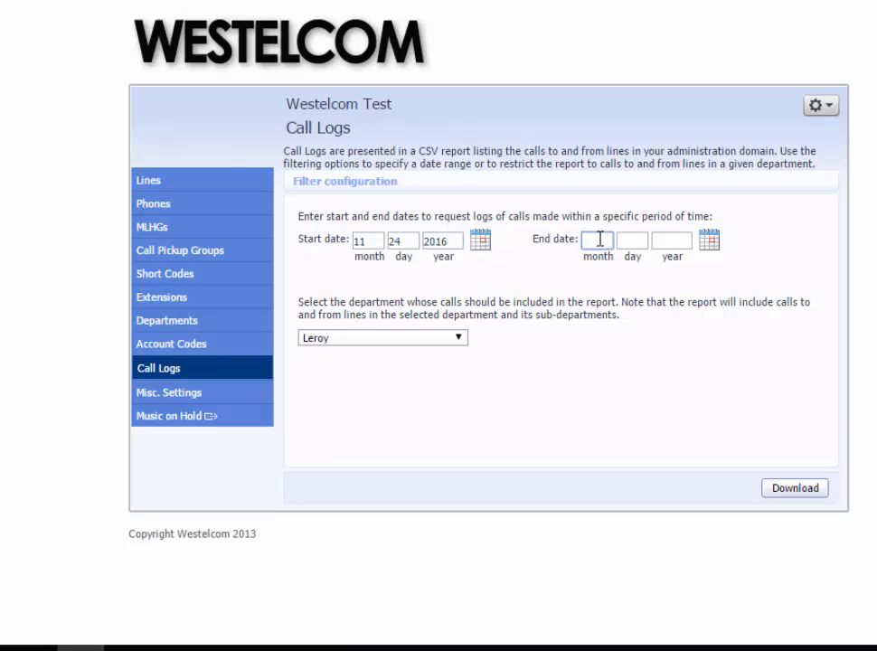
type("11")
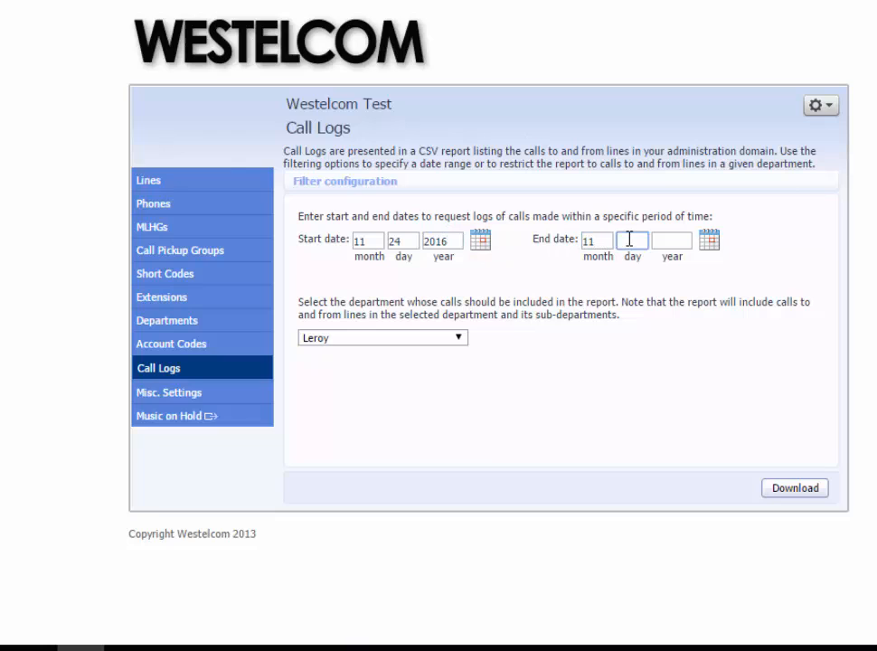
type("25")
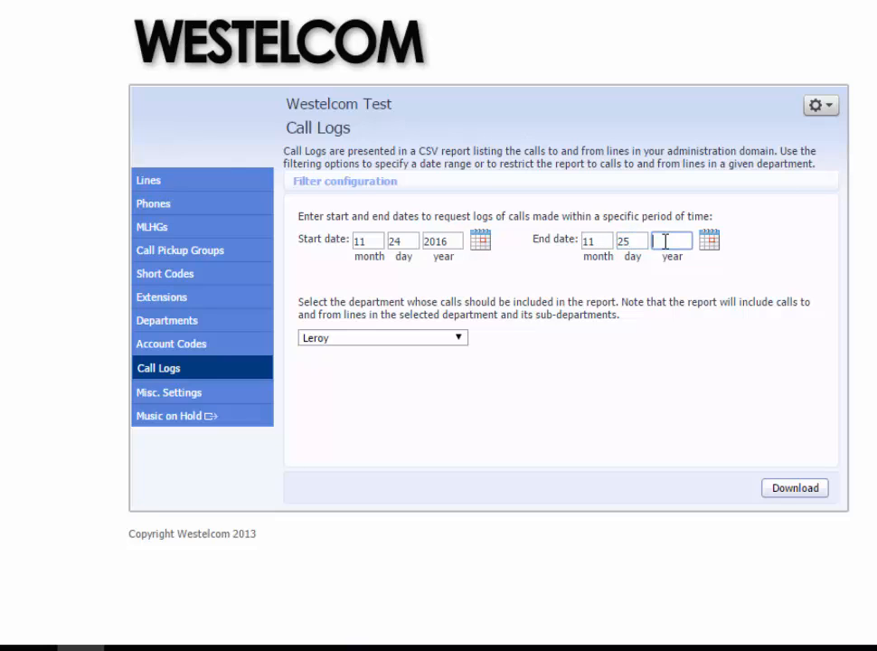
type("2016")
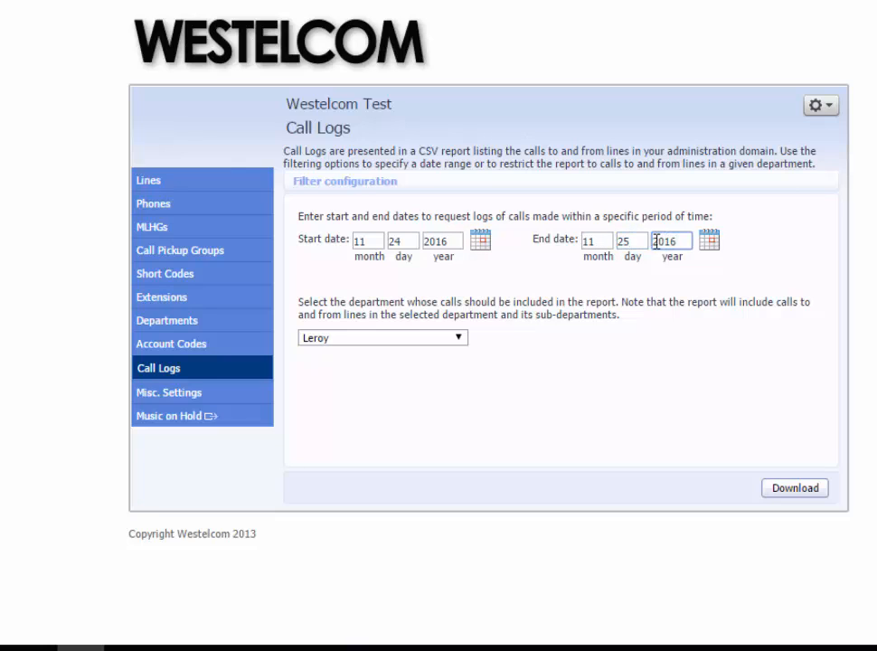
Step: Download the call log CSV and open it as a spreadsheet in Excel
left_click(794, 488)
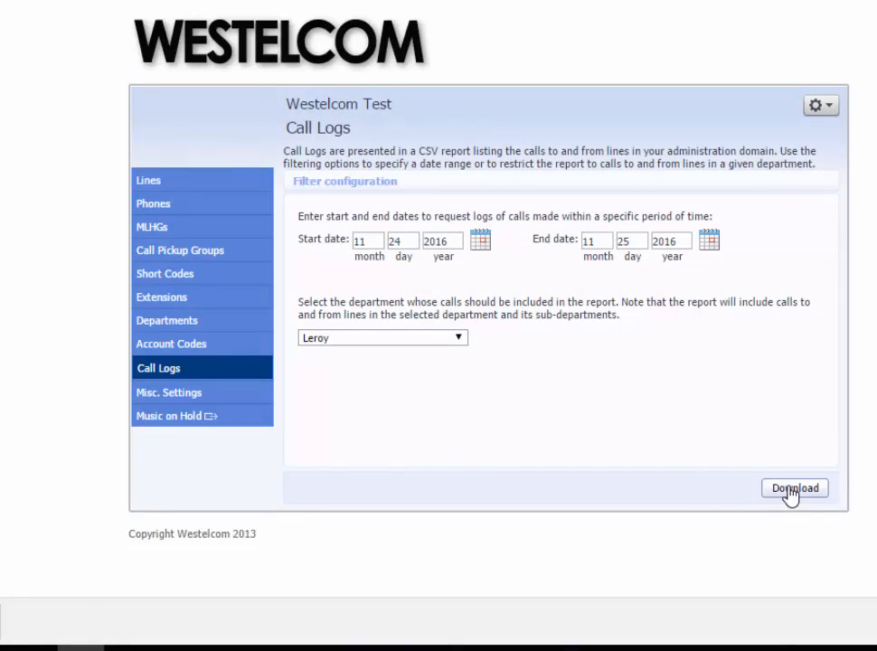
left_click(793, 489)
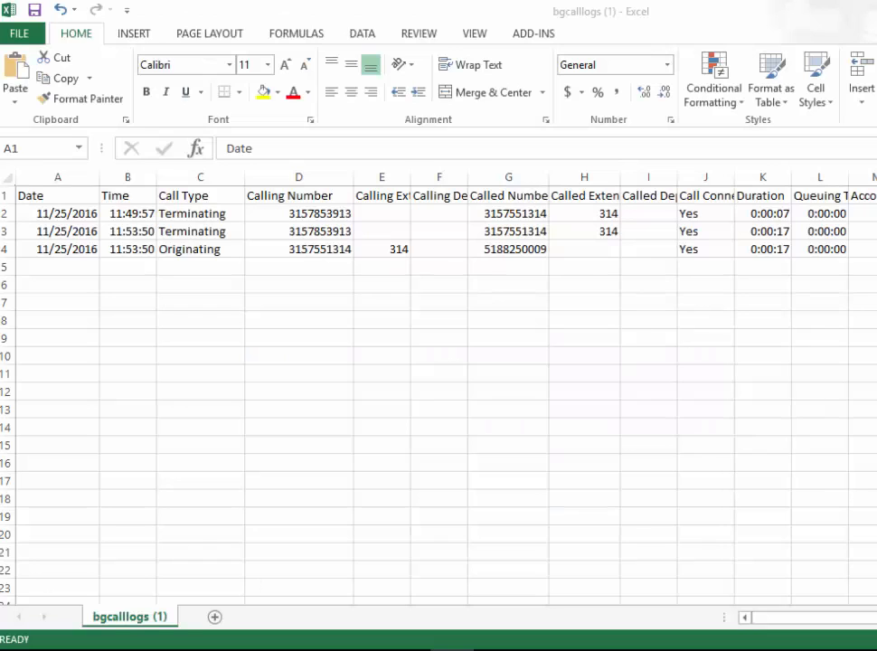